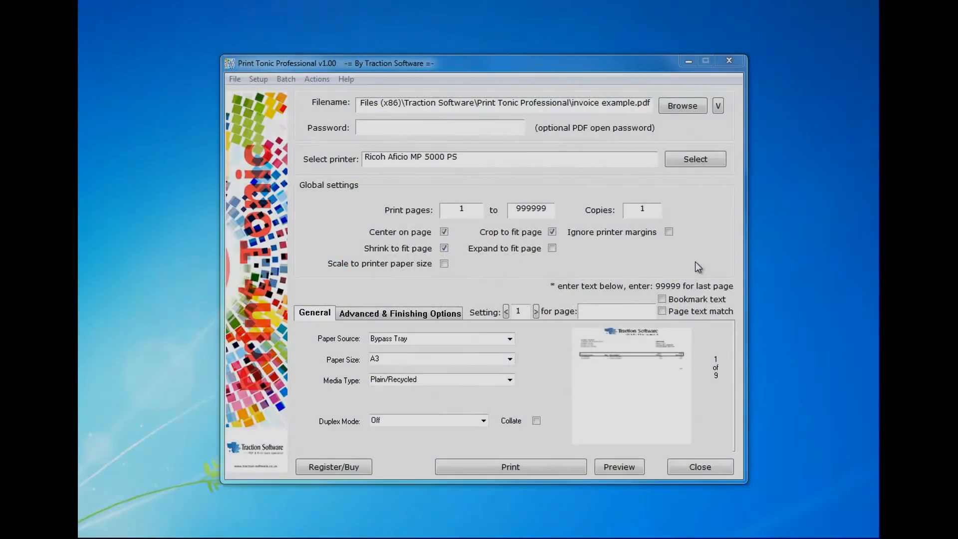
pyautogui.moveTo(379, 238)
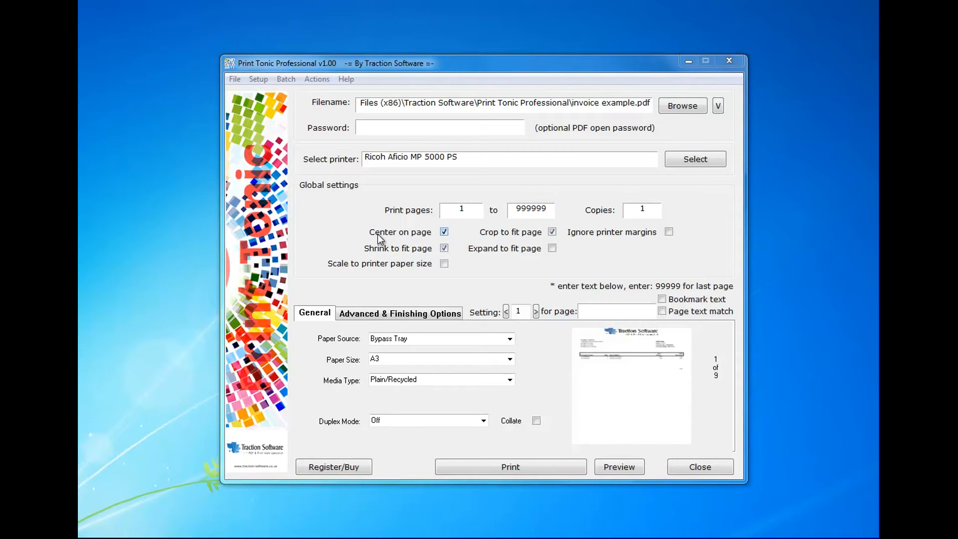
pyautogui.moveTo(354, 167)
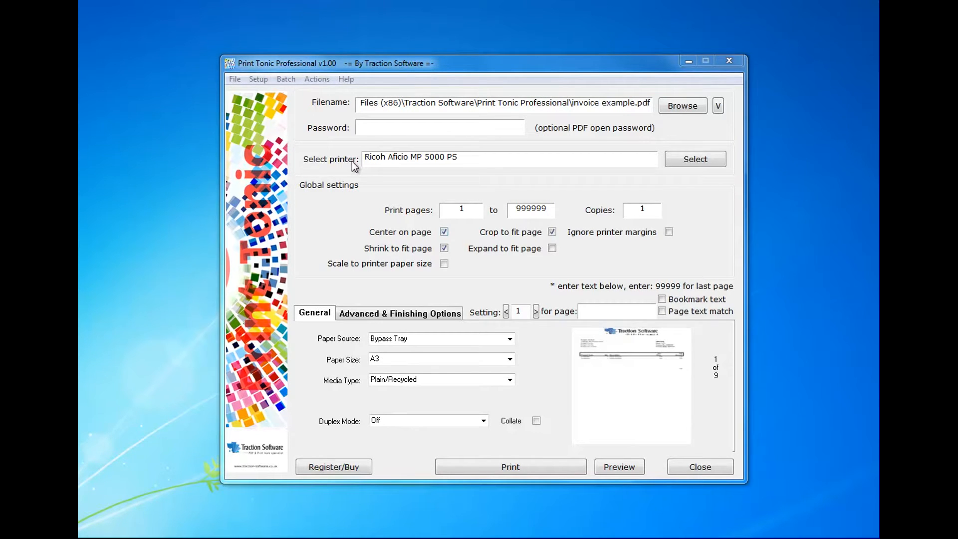
pyautogui.moveTo(639, 141)
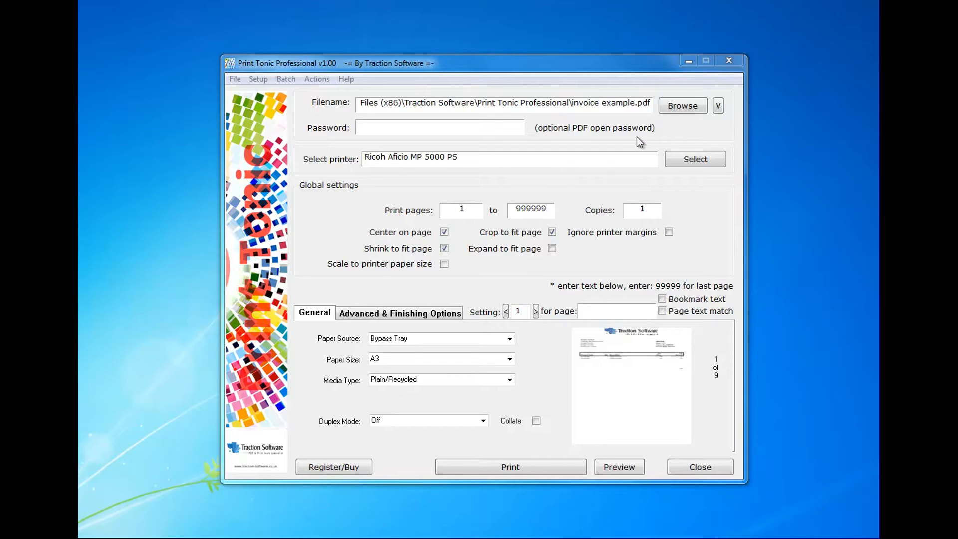
pyautogui.moveTo(626, 182)
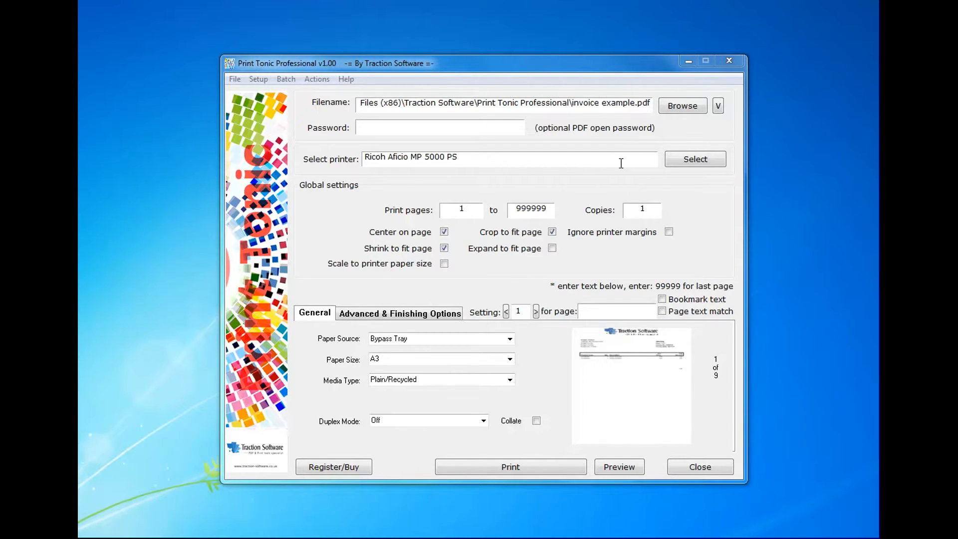
pyautogui.moveTo(528, 119)
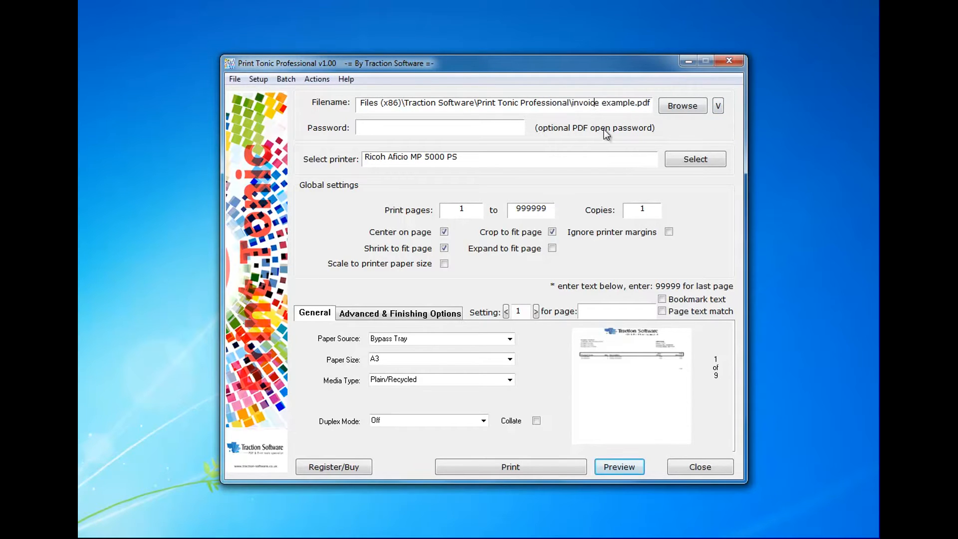
pyautogui.moveTo(712, 125)
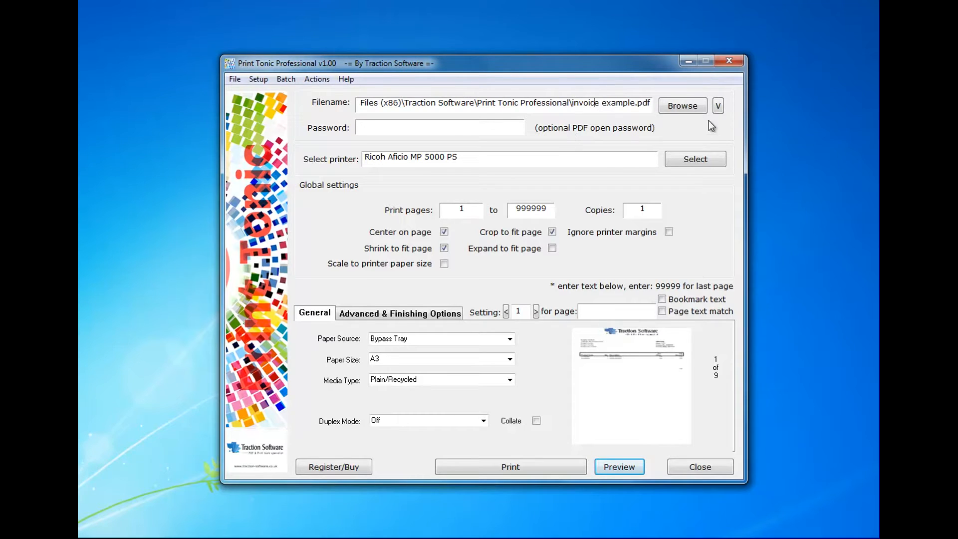
# Step: Preview the invoice PDF, select the 'Page 1' and 'Page 2' wording, and page through
pyautogui.click(619, 467)
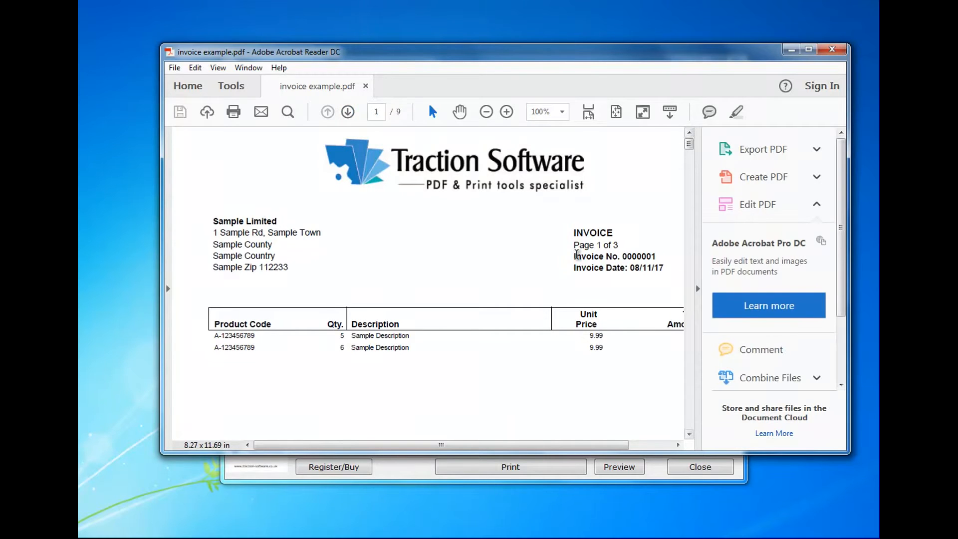
pyautogui.doubleClick(585, 245)
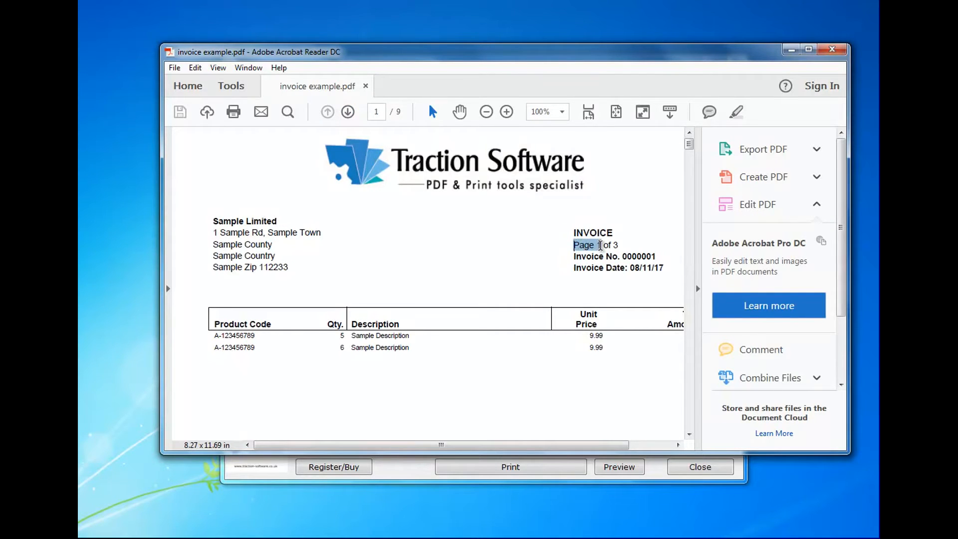
pyautogui.click(348, 111)
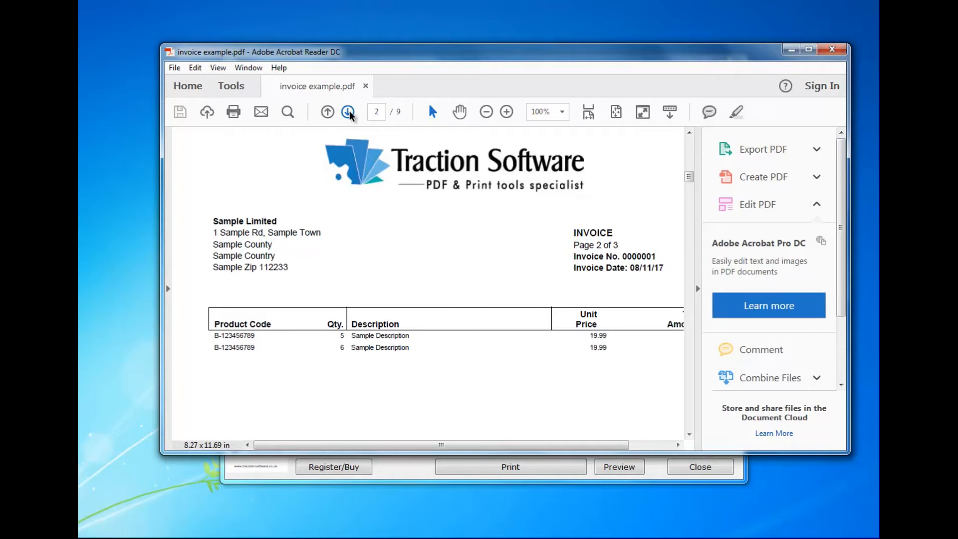
pyautogui.doubleClick(587, 245)
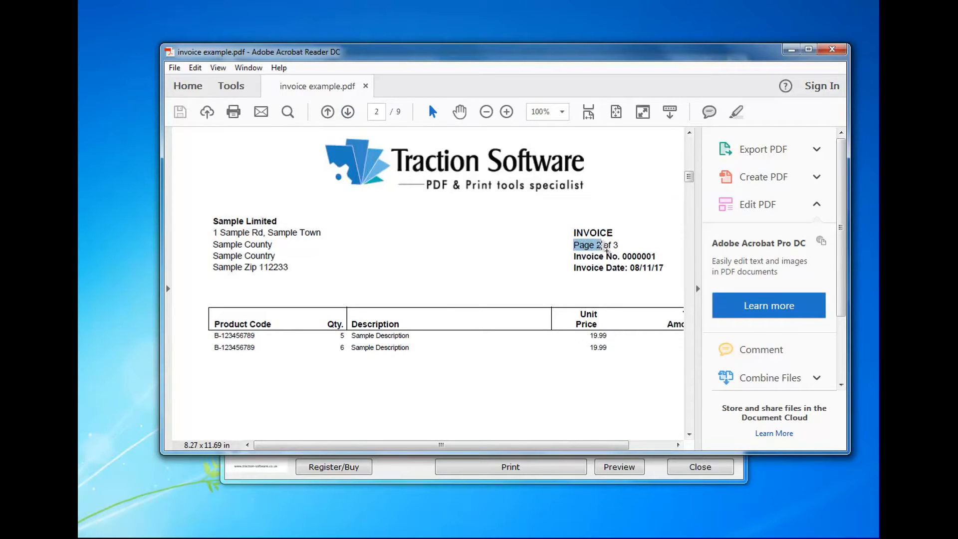
pyautogui.click(348, 111)
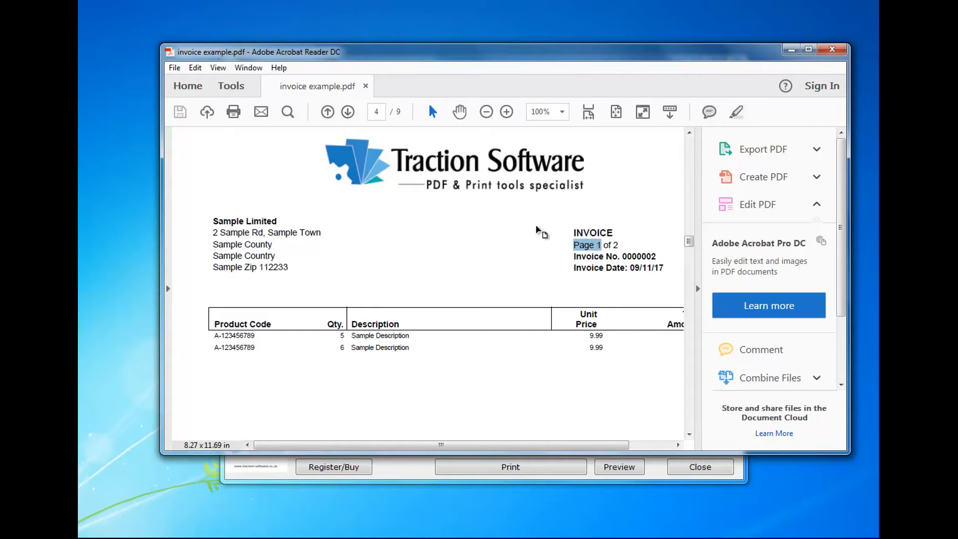
pyautogui.click(348, 111)
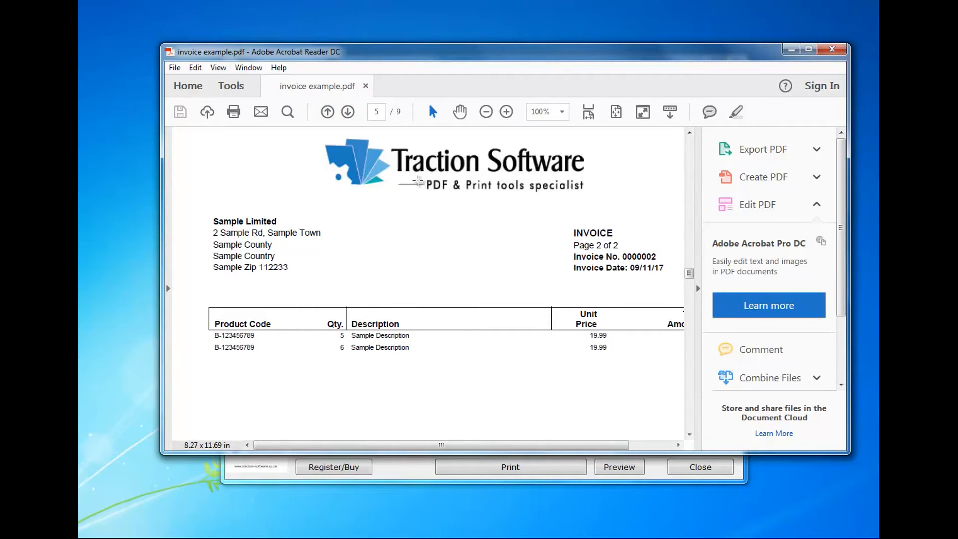
pyautogui.click(348, 111)
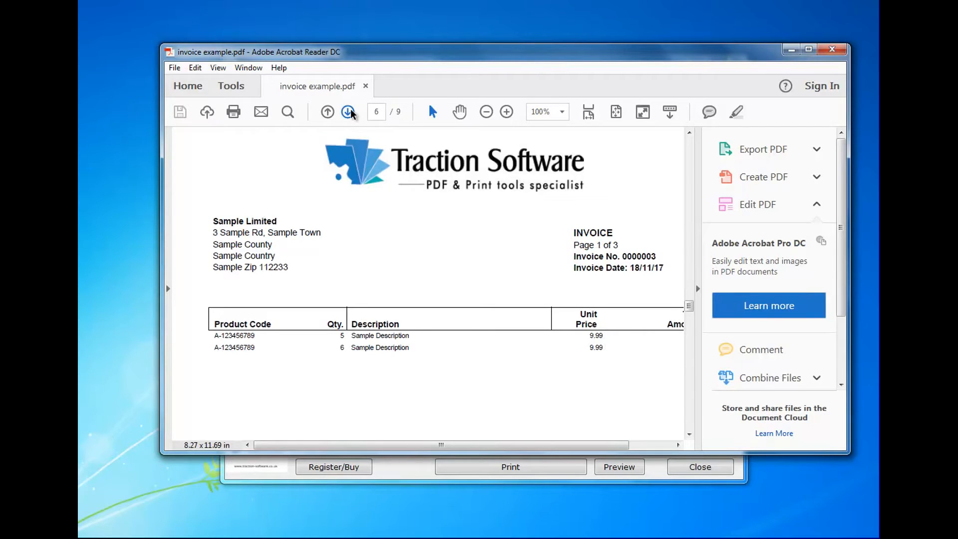
pyautogui.click(347, 111)
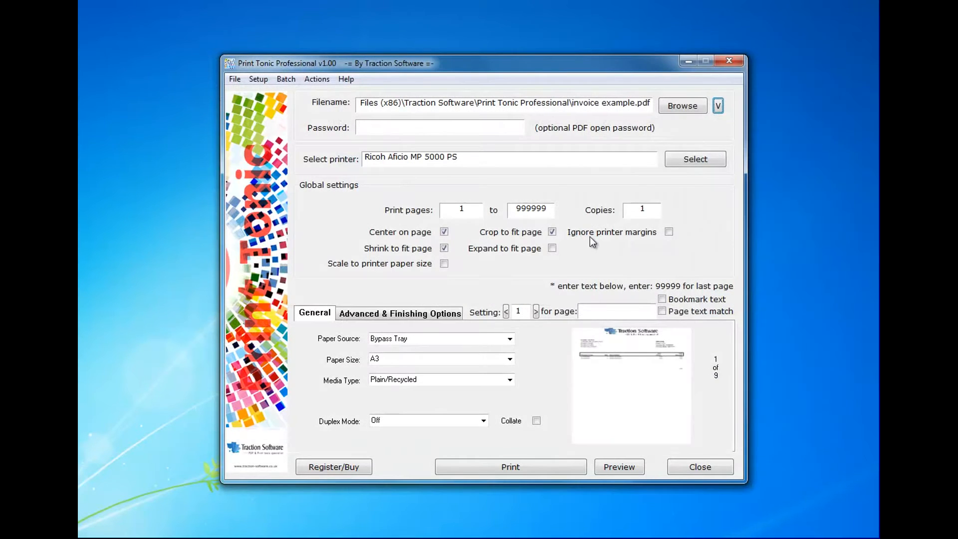
# Step: Choose Xerox WorkCentre 5855 PS as the printer in Print Setup
pyautogui.click(700, 160)
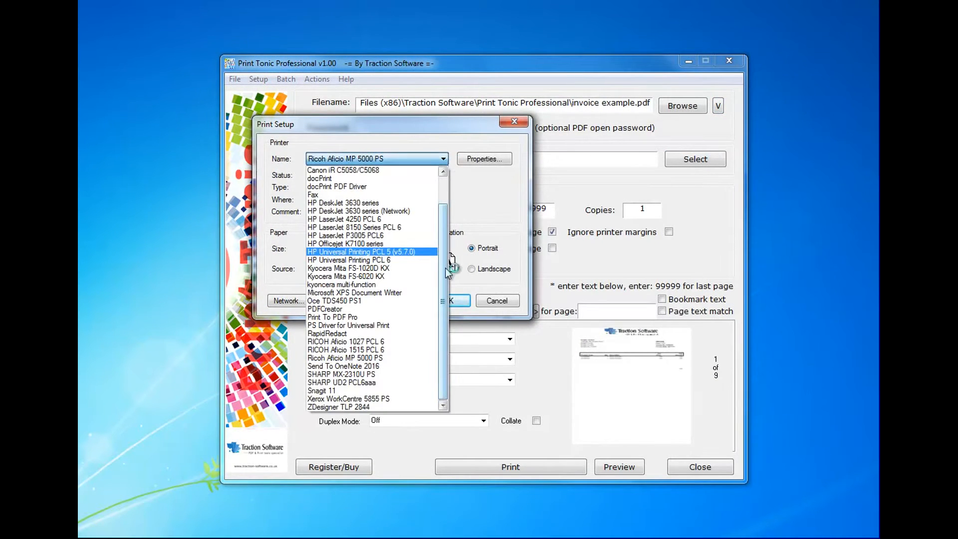
pyautogui.click(348, 399)
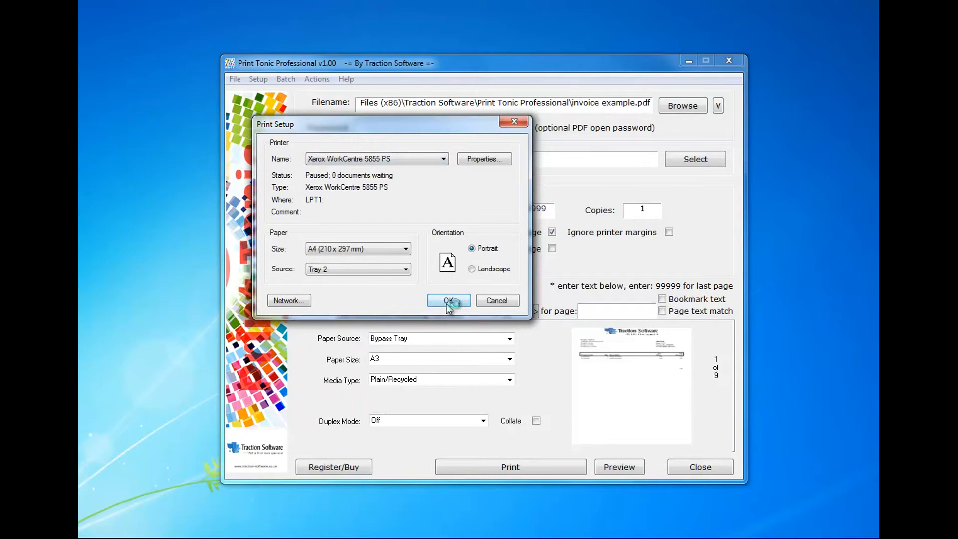
pyautogui.click(449, 301)
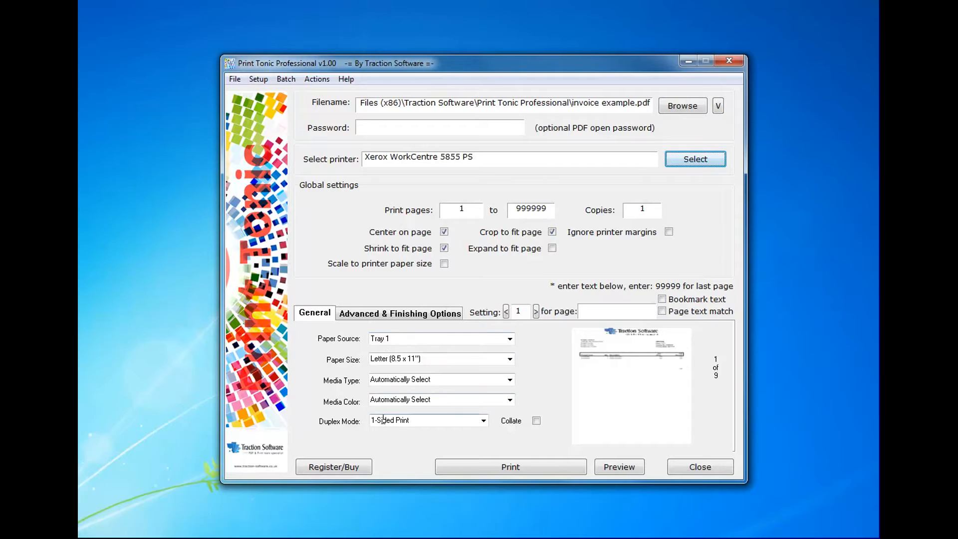
pyautogui.click(400, 313)
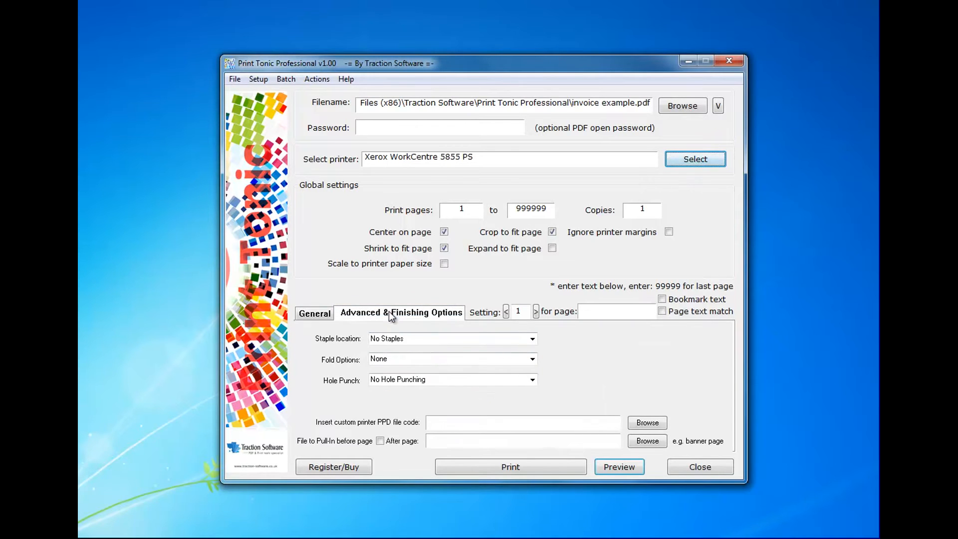
pyautogui.click(315, 313)
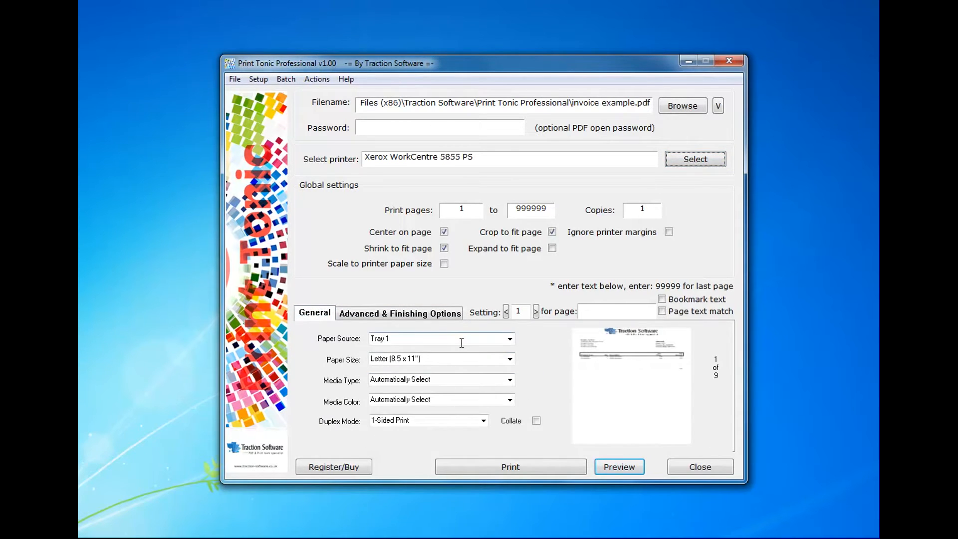
pyautogui.moveTo(665, 391)
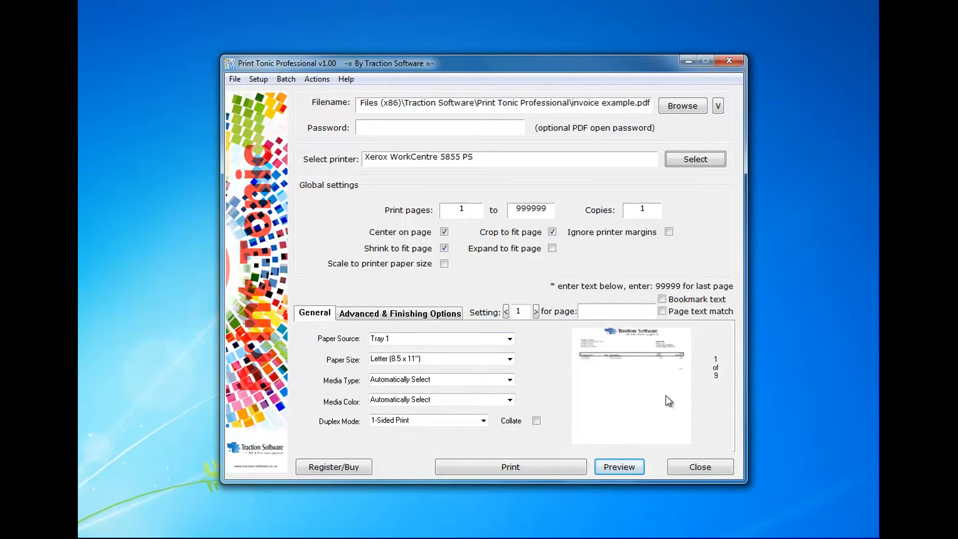
pyautogui.moveTo(589, 332)
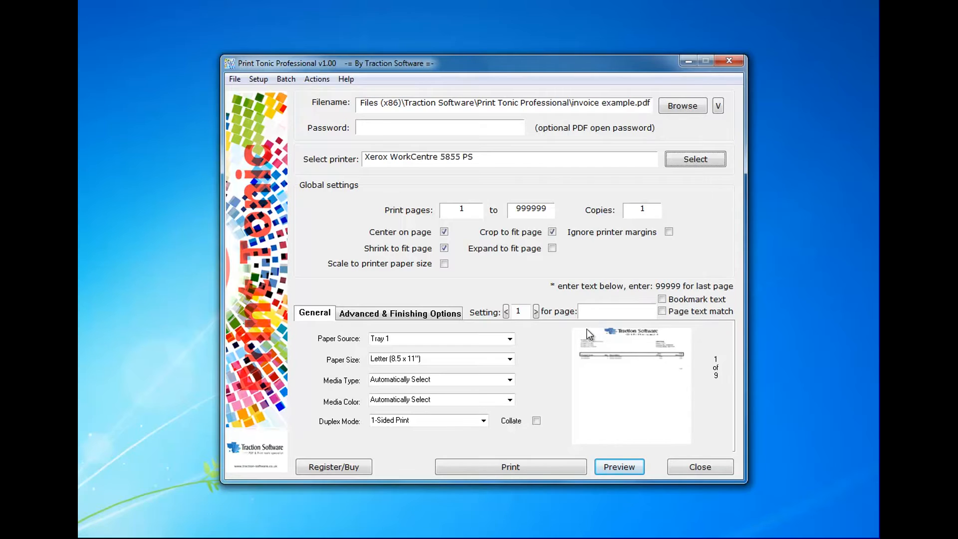
# Step: Enter 'Page 1' as Setting 1's page text and enable page text matching
pyautogui.click(607, 312)
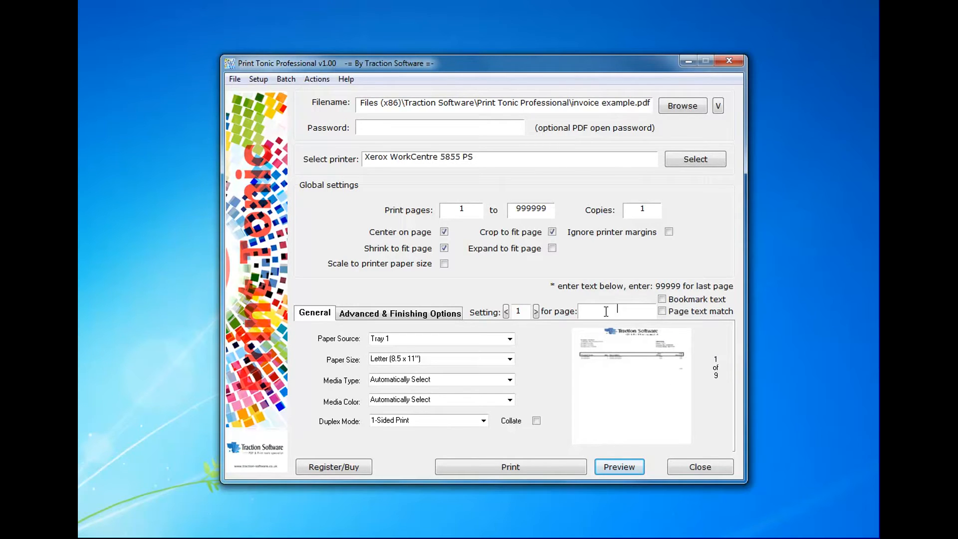
pyautogui.moveTo(595, 318)
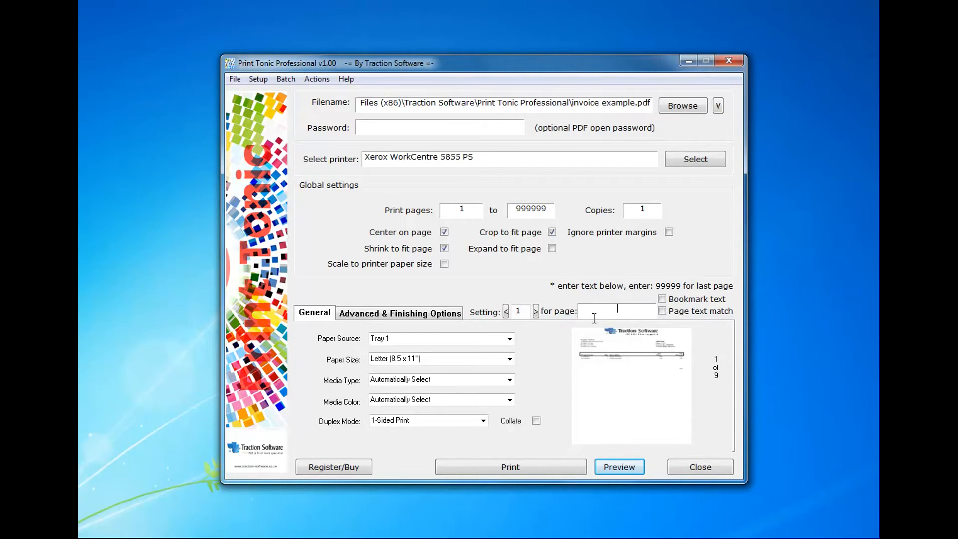
pyautogui.write('Page 1')
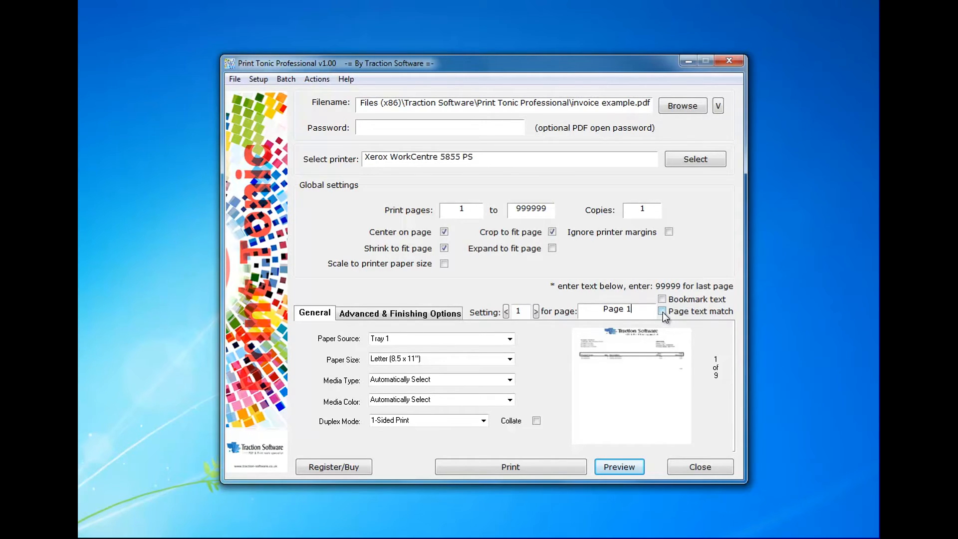
pyautogui.click(662, 312)
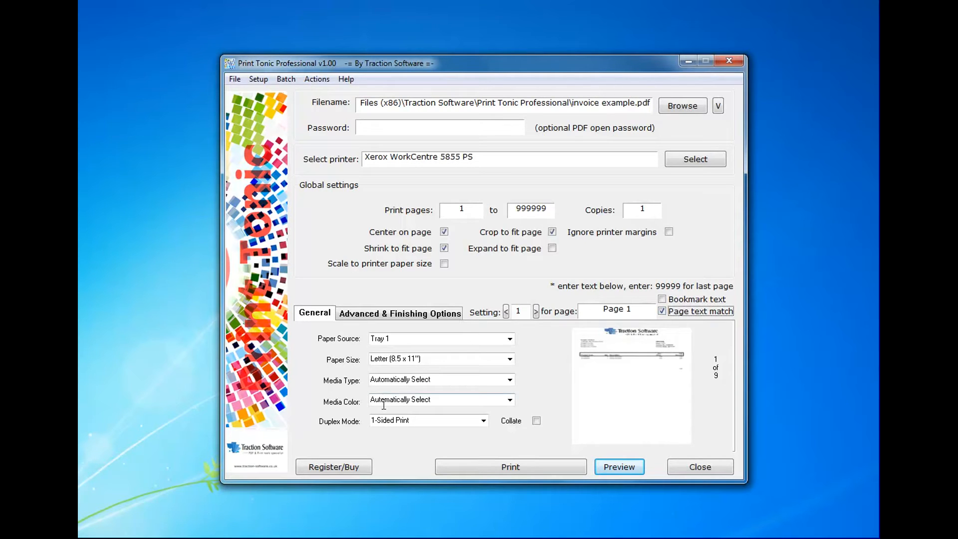
pyautogui.moveTo(410, 395)
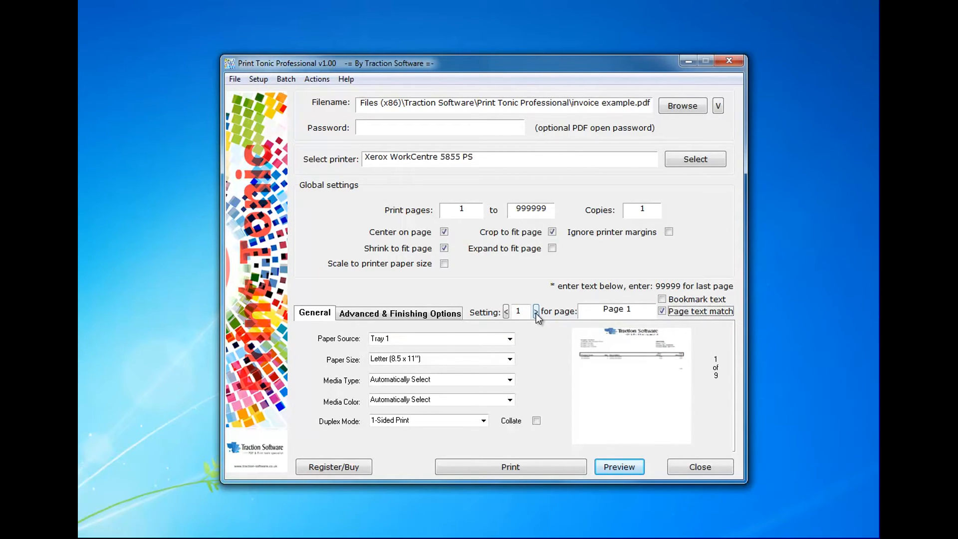
# Step: Create Setting 2 matching page text 'Page 2' with paper source Tray 2
pyautogui.click(536, 312)
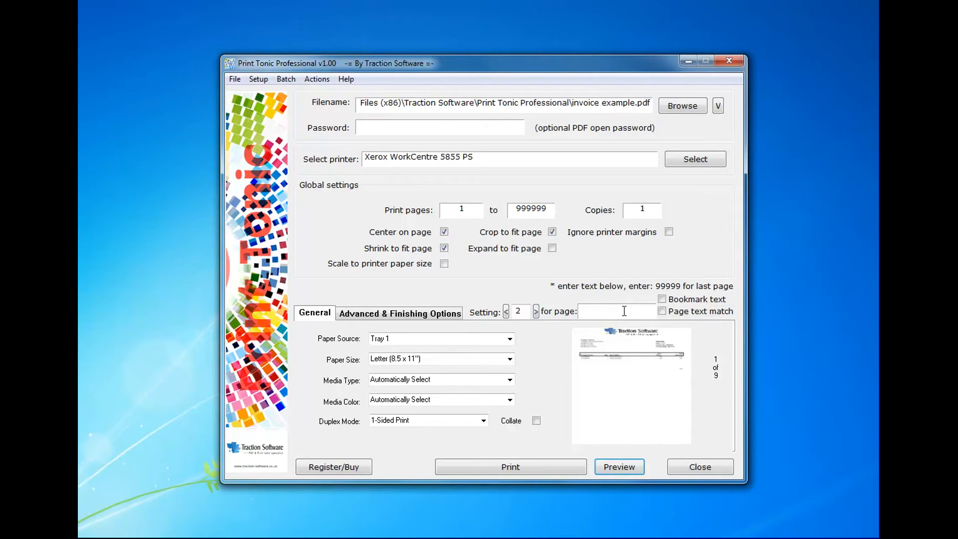
pyautogui.click(662, 311)
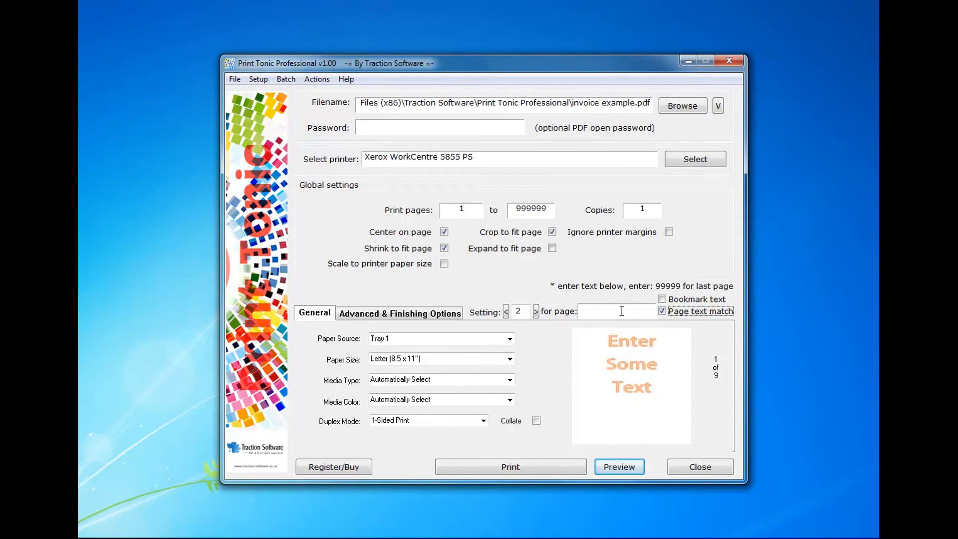
pyautogui.write('Page')
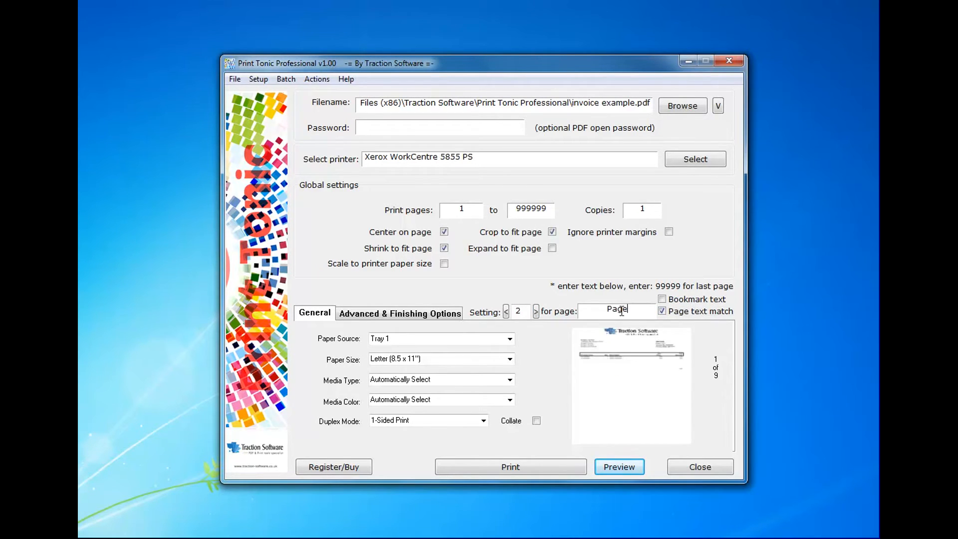
pyautogui.write('2')
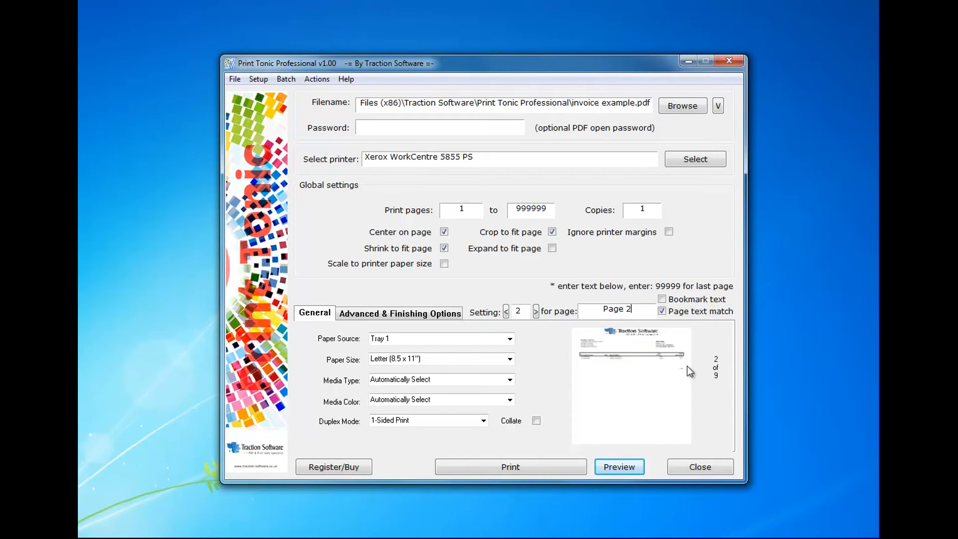
pyautogui.moveTo(719, 380)
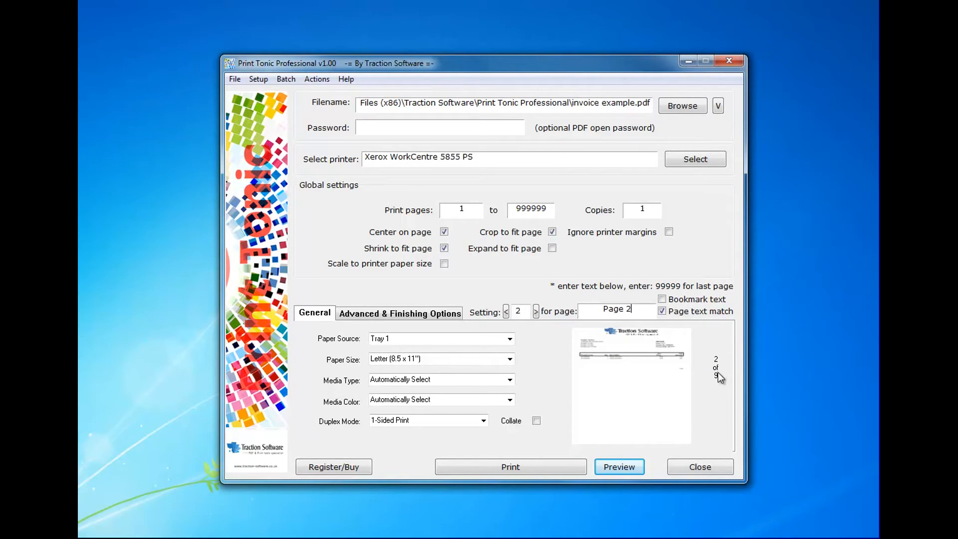
pyautogui.moveTo(507, 352)
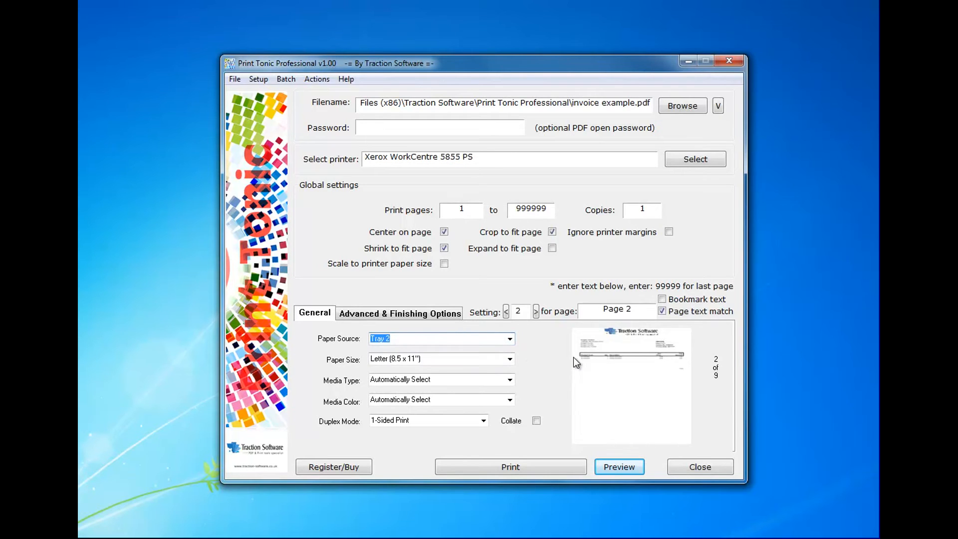
pyautogui.click(483, 421)
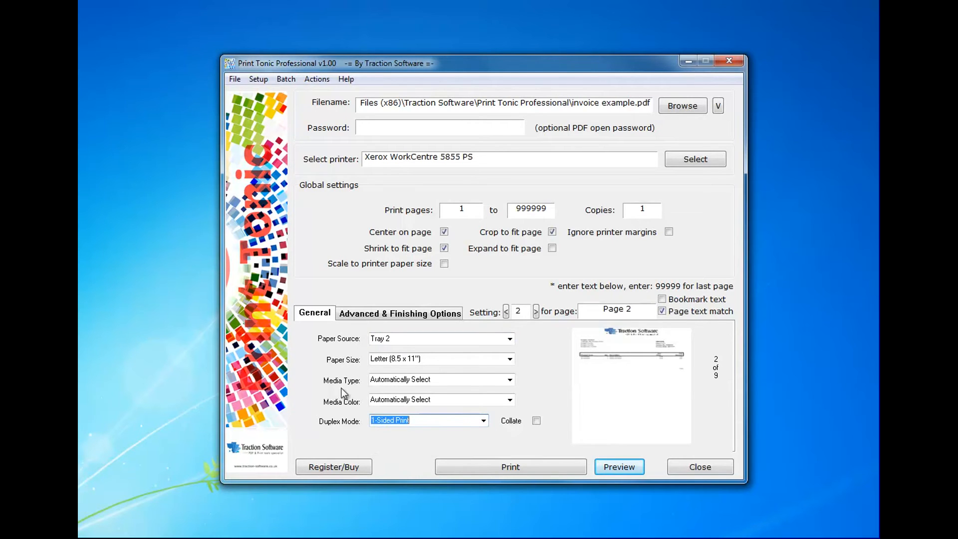
pyautogui.moveTo(580, 395)
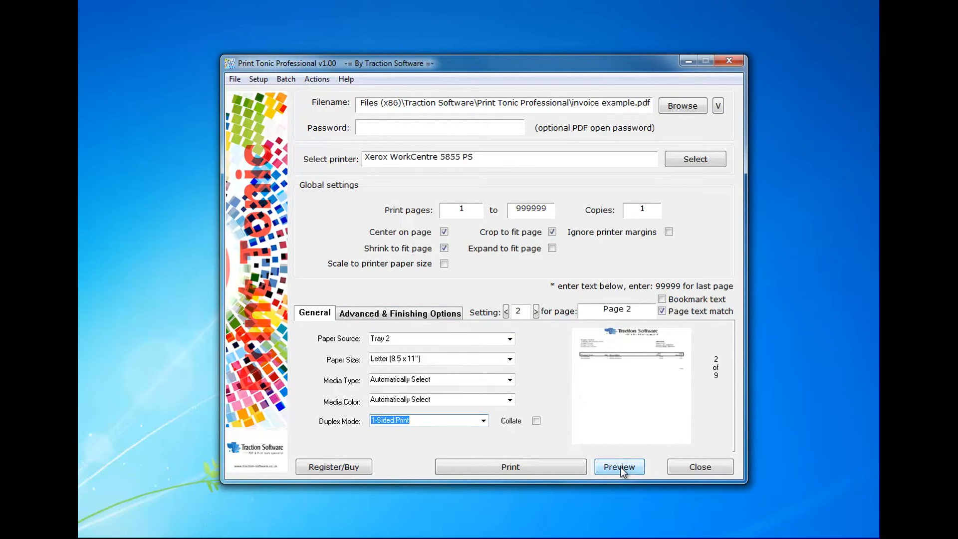
# Step: Preview the output enlarged and page through all nine pages checking tray banners
pyautogui.click(619, 467)
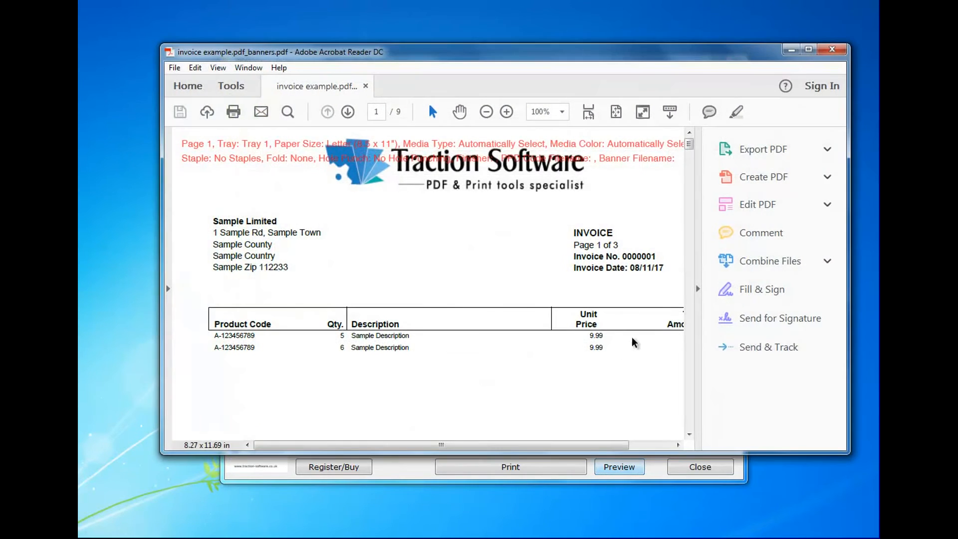
pyautogui.moveTo(847, 457)
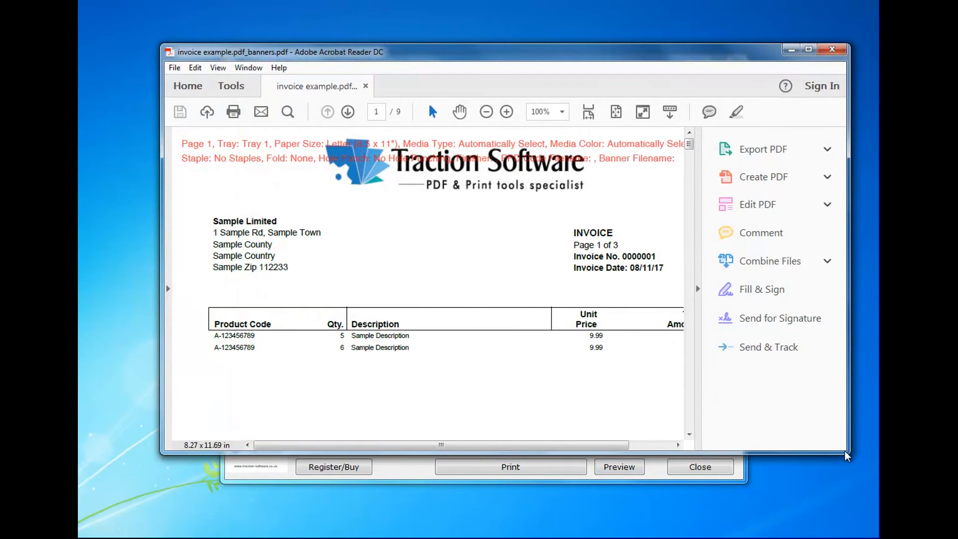
pyautogui.click(758, 204)
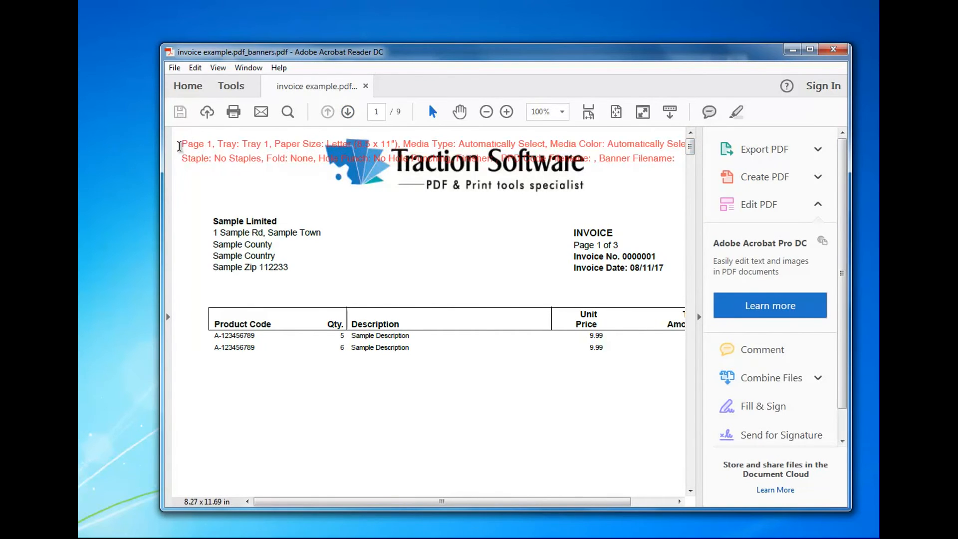
pyautogui.moveTo(384, 126)
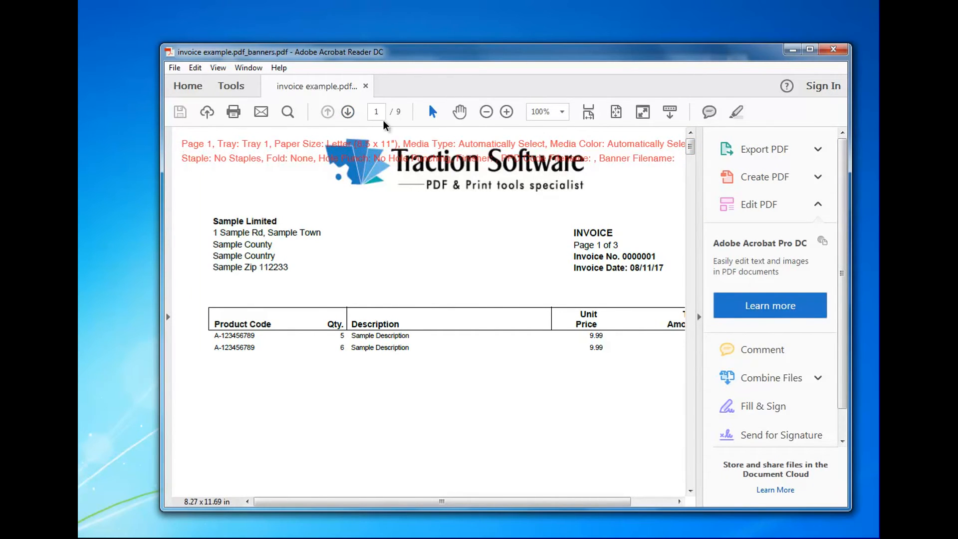
pyautogui.moveTo(227, 156)
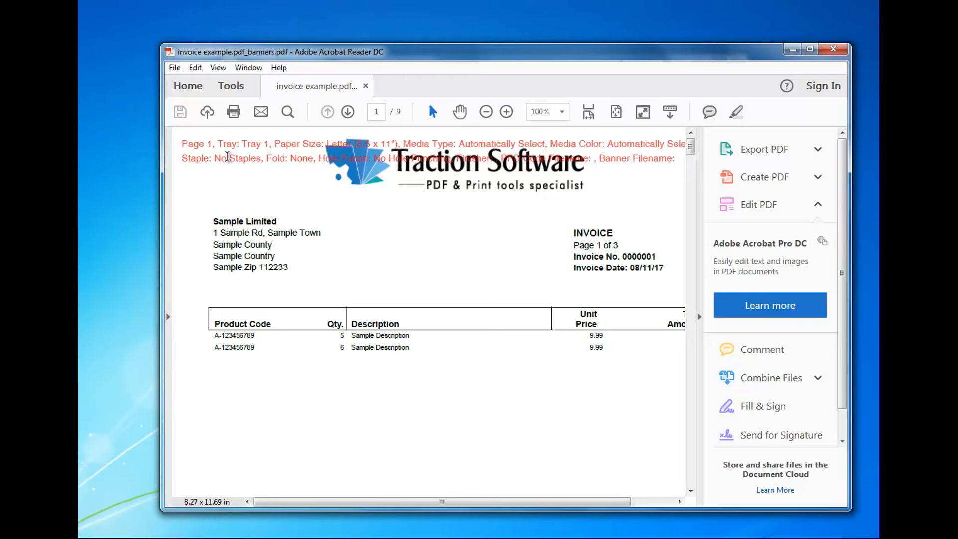
pyautogui.click(348, 111)
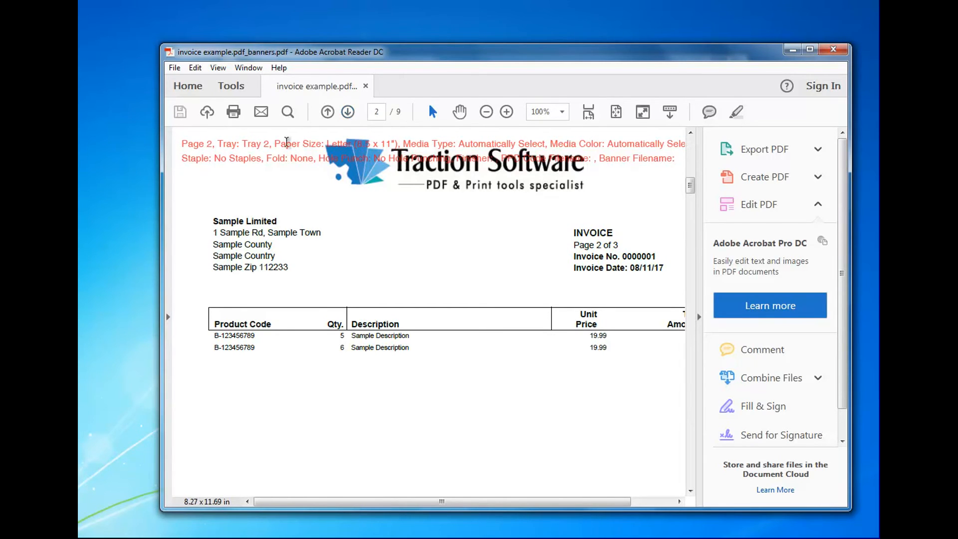
pyautogui.click(348, 112)
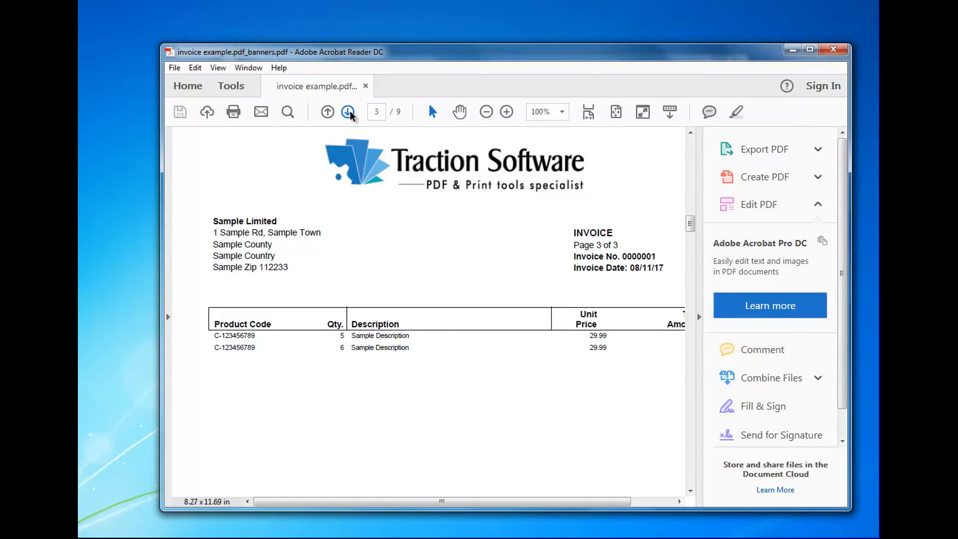
pyautogui.click(348, 111)
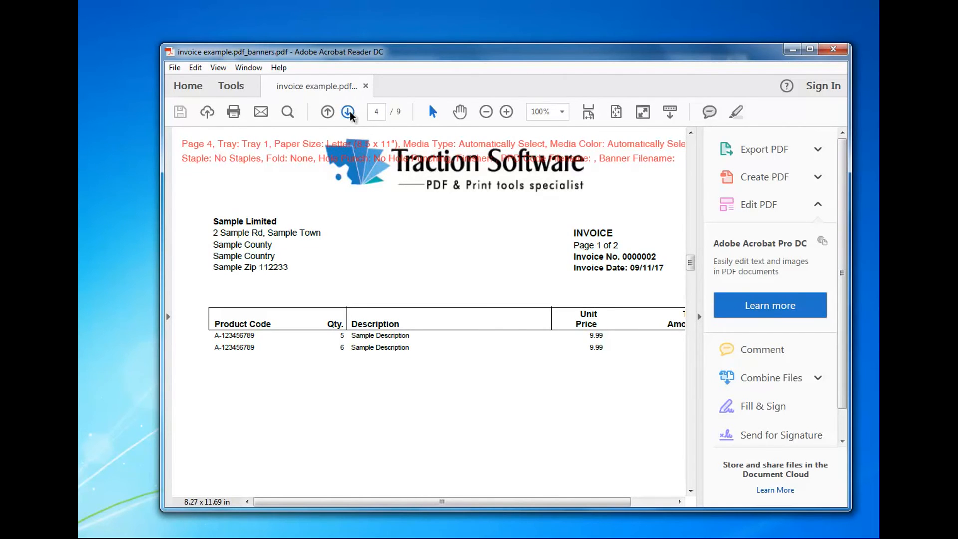
pyautogui.click(348, 111)
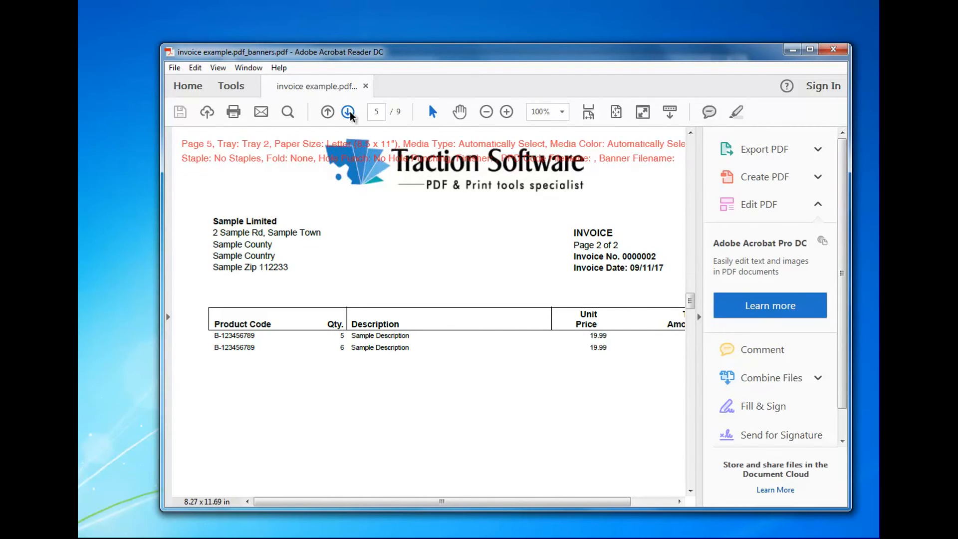
pyautogui.click(348, 112)
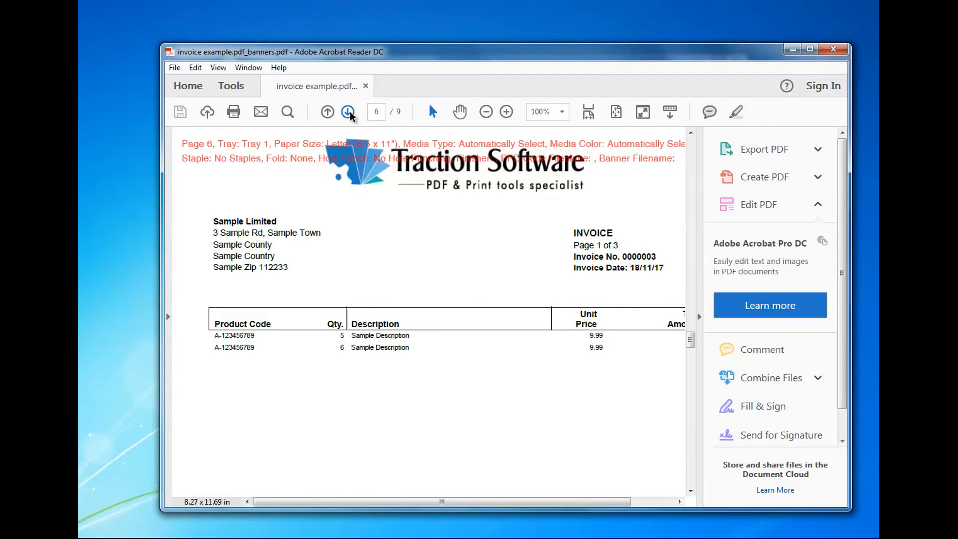
pyautogui.click(348, 111)
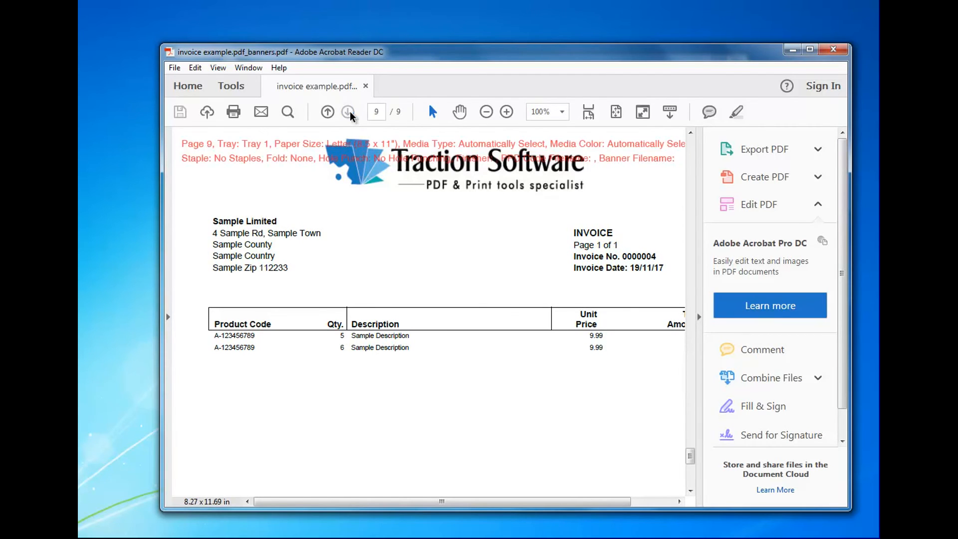
pyautogui.click(348, 112)
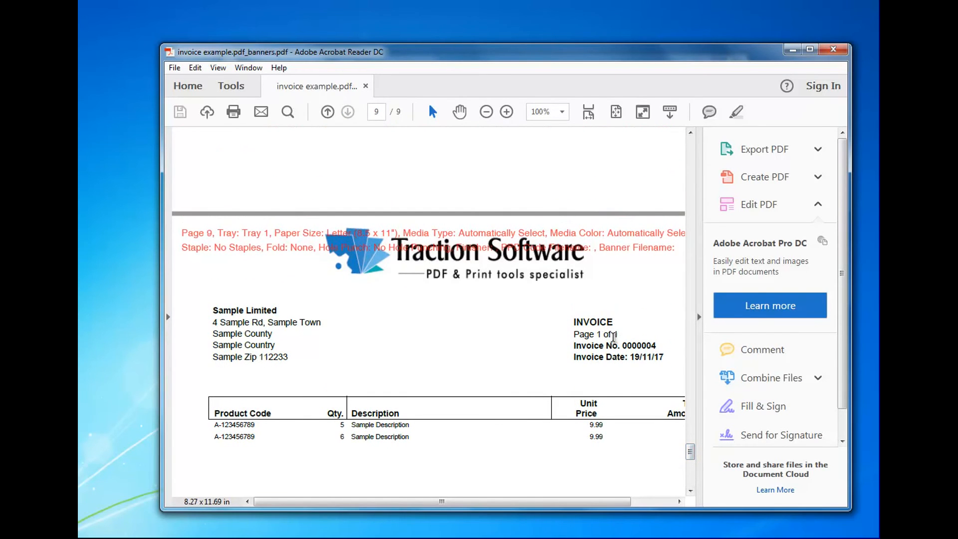
pyautogui.moveTo(651, 15)
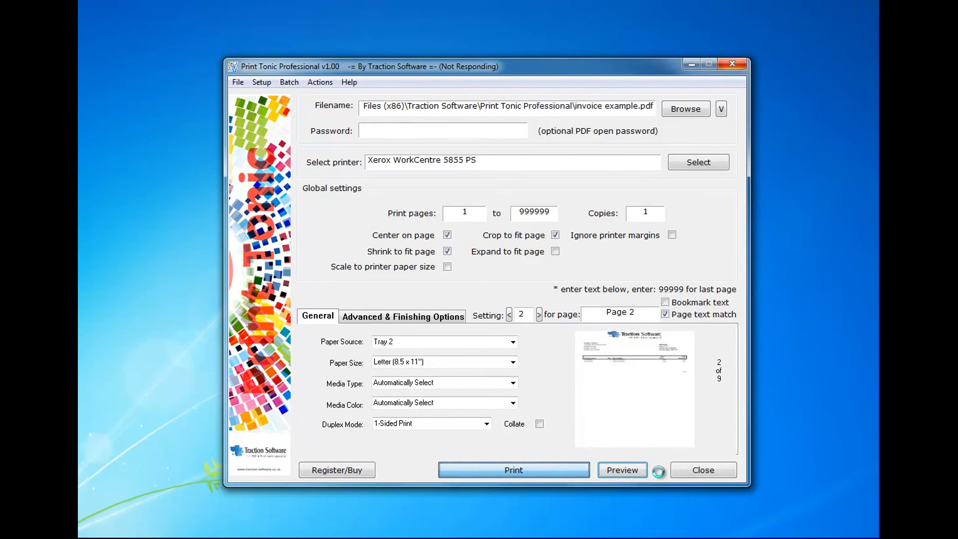
# Step: Print the invoice and dismiss the PrintTonic 'Done' message
pyautogui.click(514, 469)
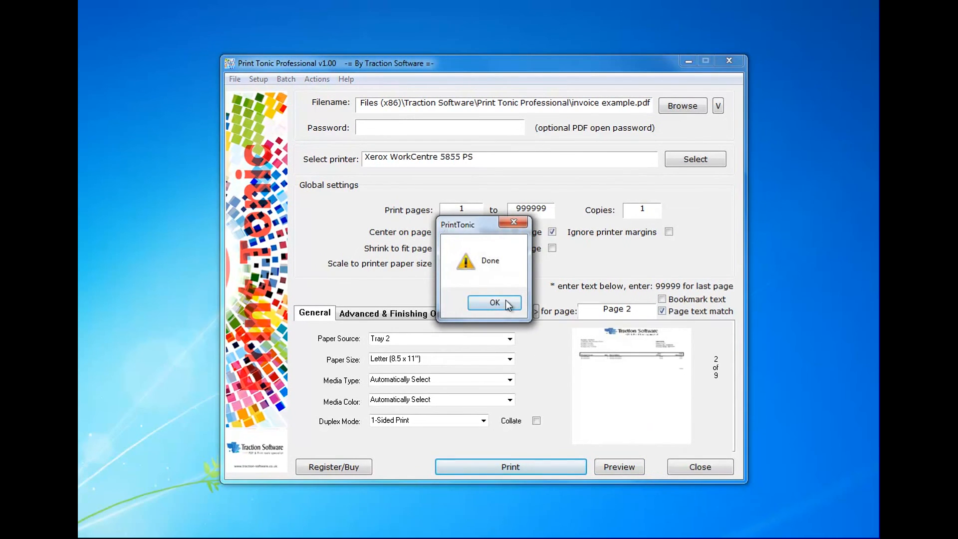
pyautogui.click(495, 303)
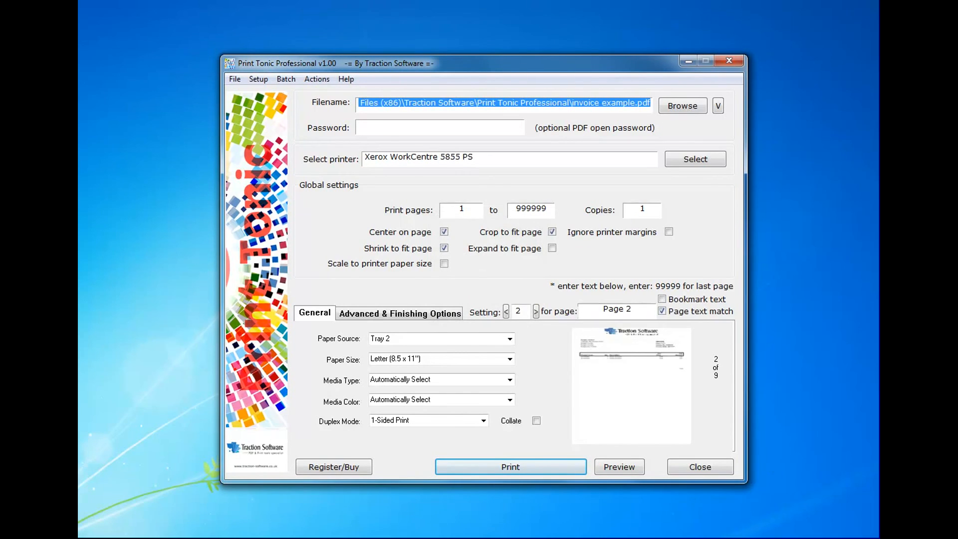
pyautogui.moveTo(555, 397)
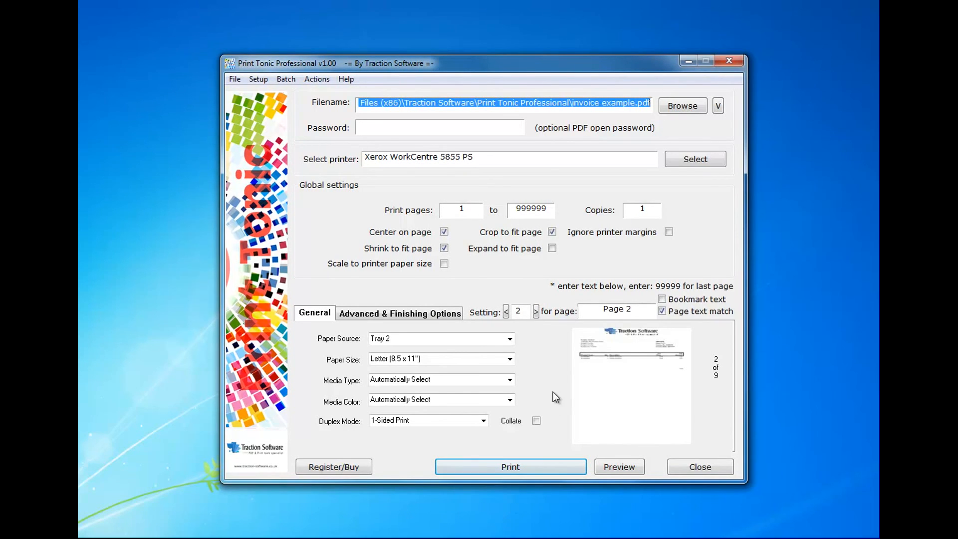